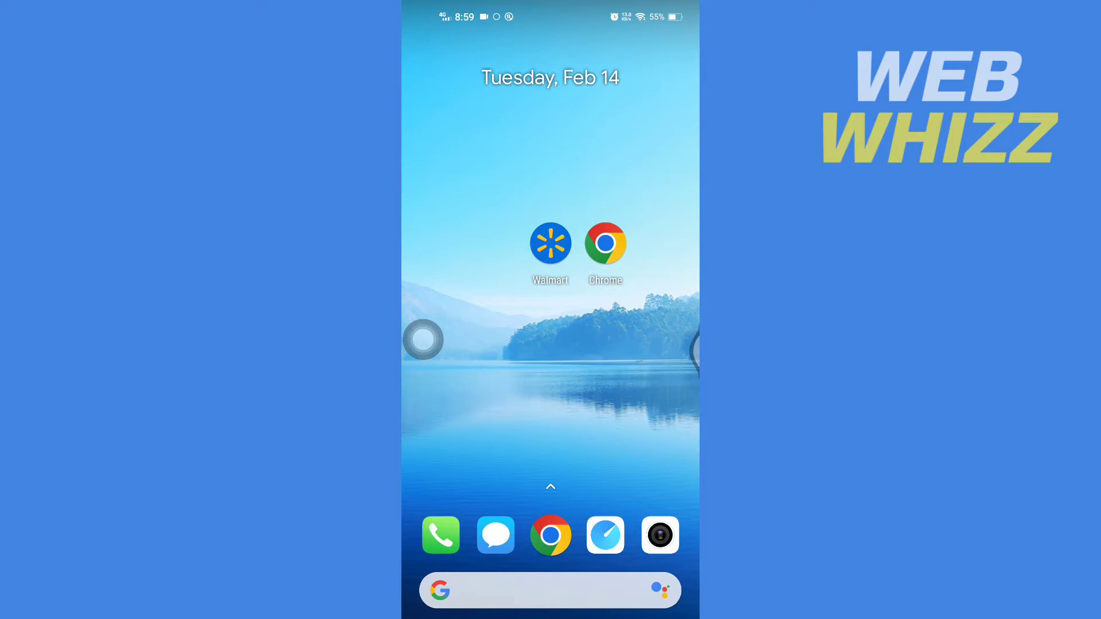
Launch Chrome and run a web search for 'walmart' to list Walmart.com in the results.
left_click(606, 242)
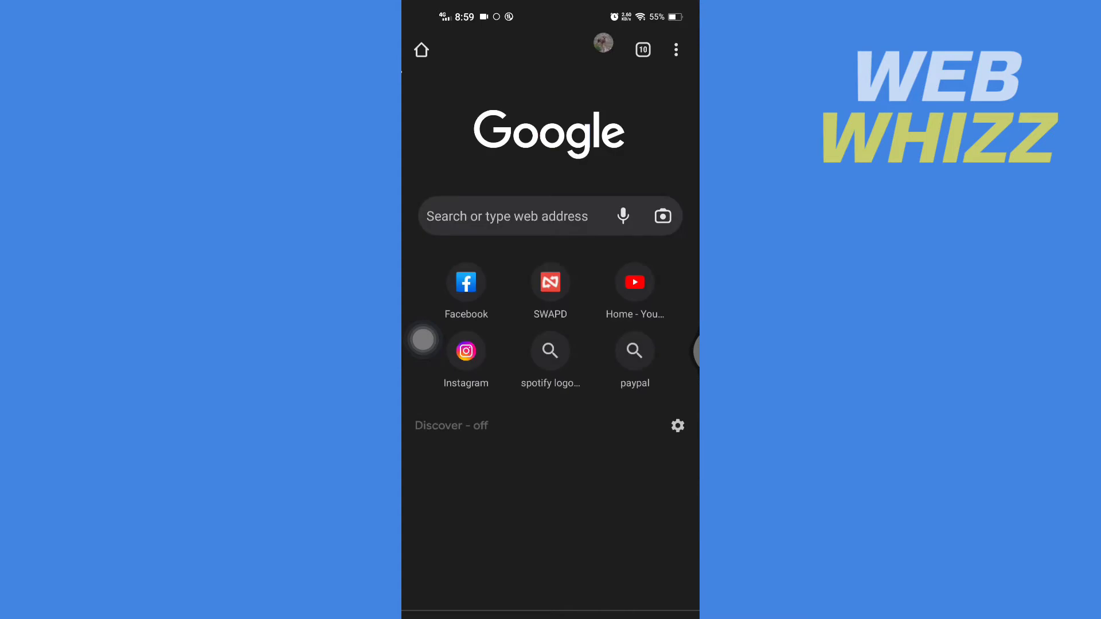
left_click(506, 217)
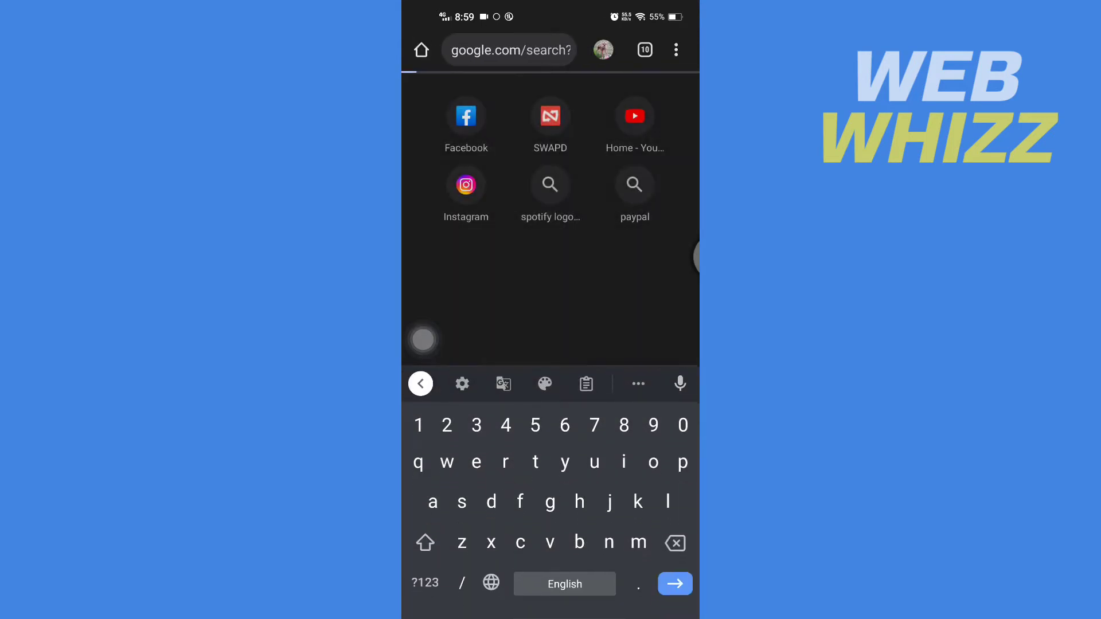
left_click(675, 584)
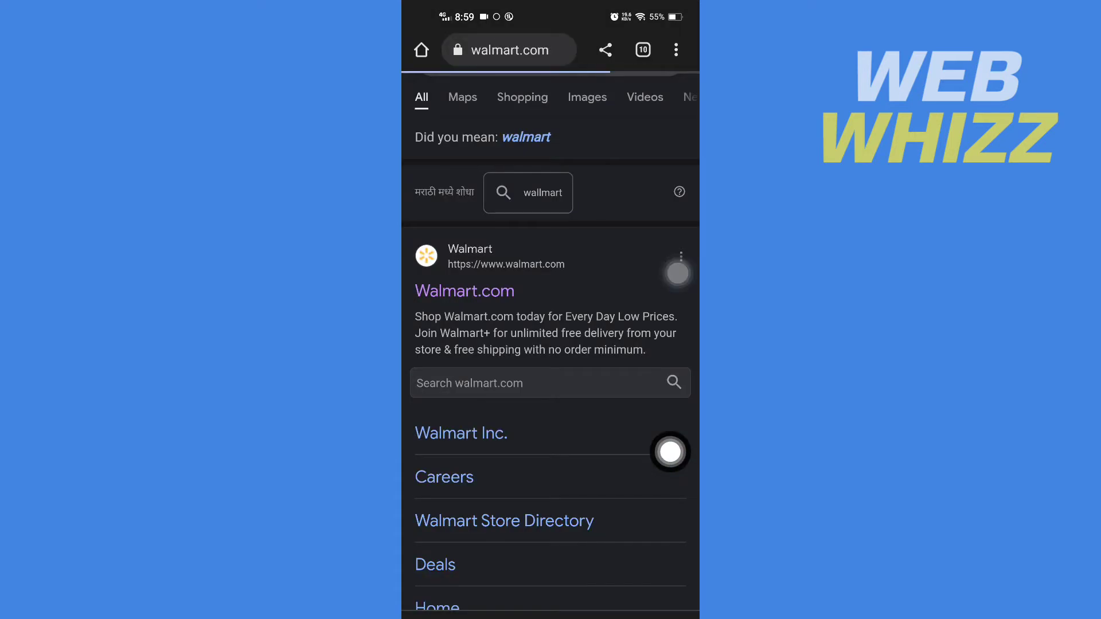
Load the Walmart.com home page and bring up Chrome's menu for the Translate option.
left_click(465, 290)
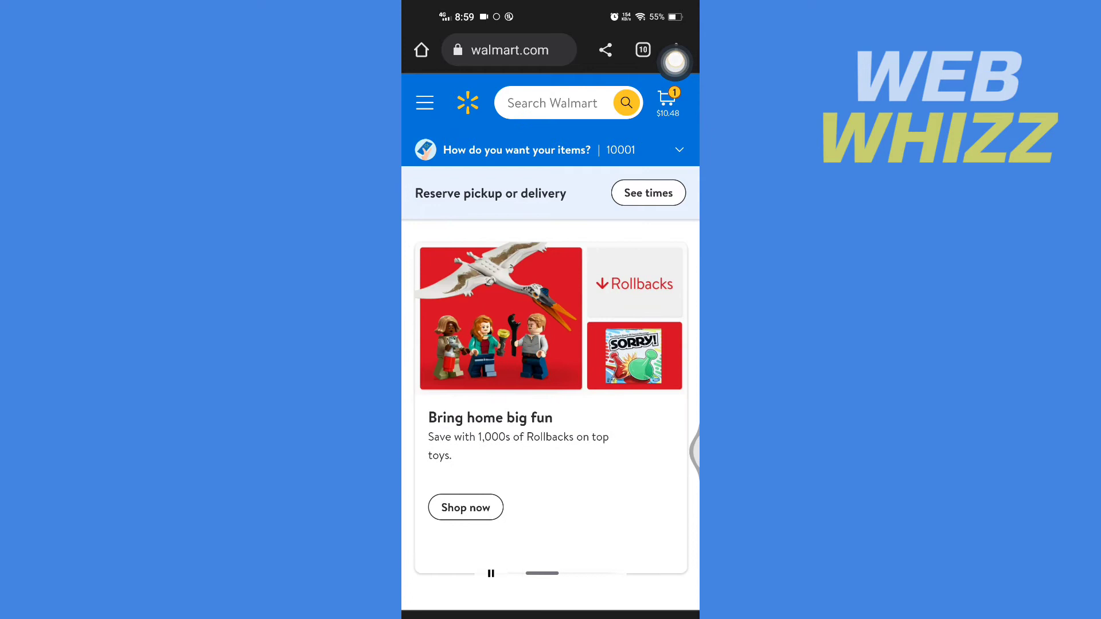
left_click(678, 49)
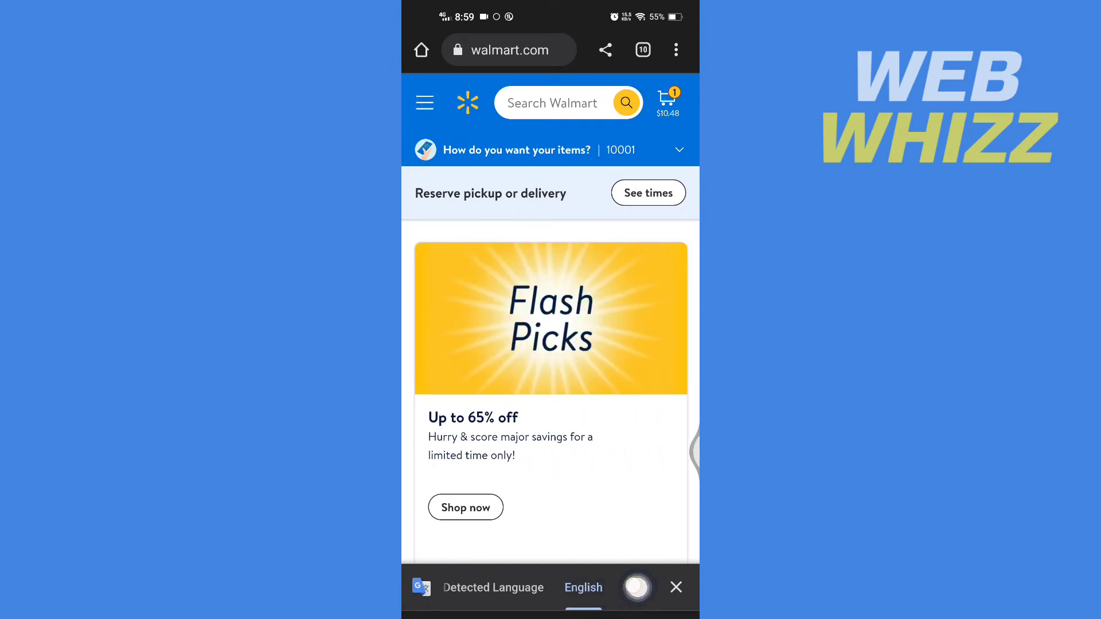
Choose French from the translate bar's More languages list so the home page shows in French.
left_click(635, 587)
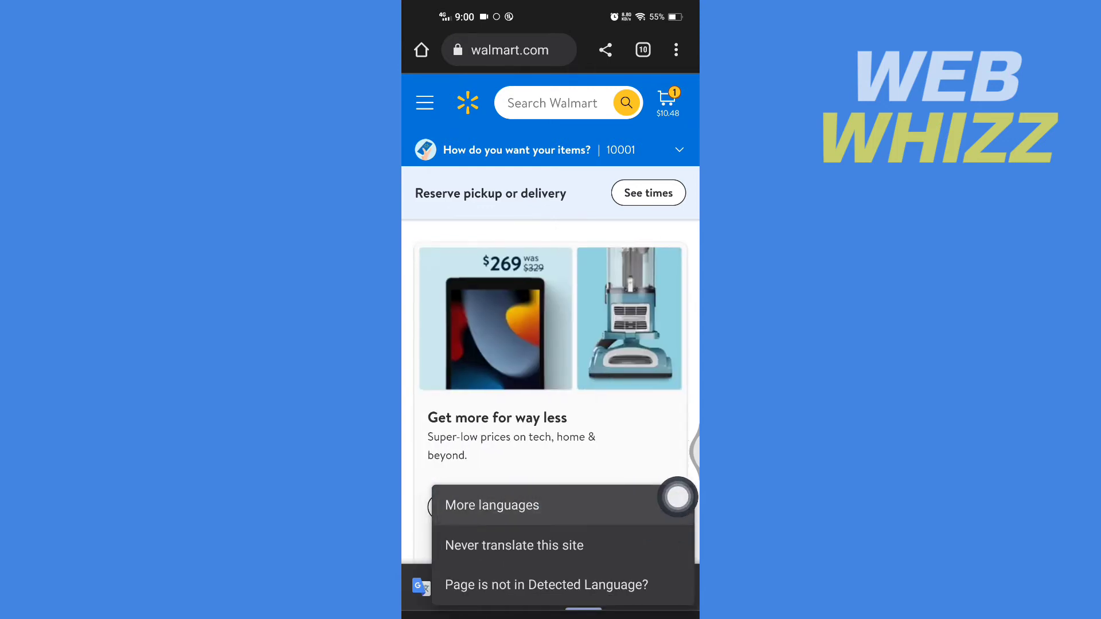
left_click(492, 504)
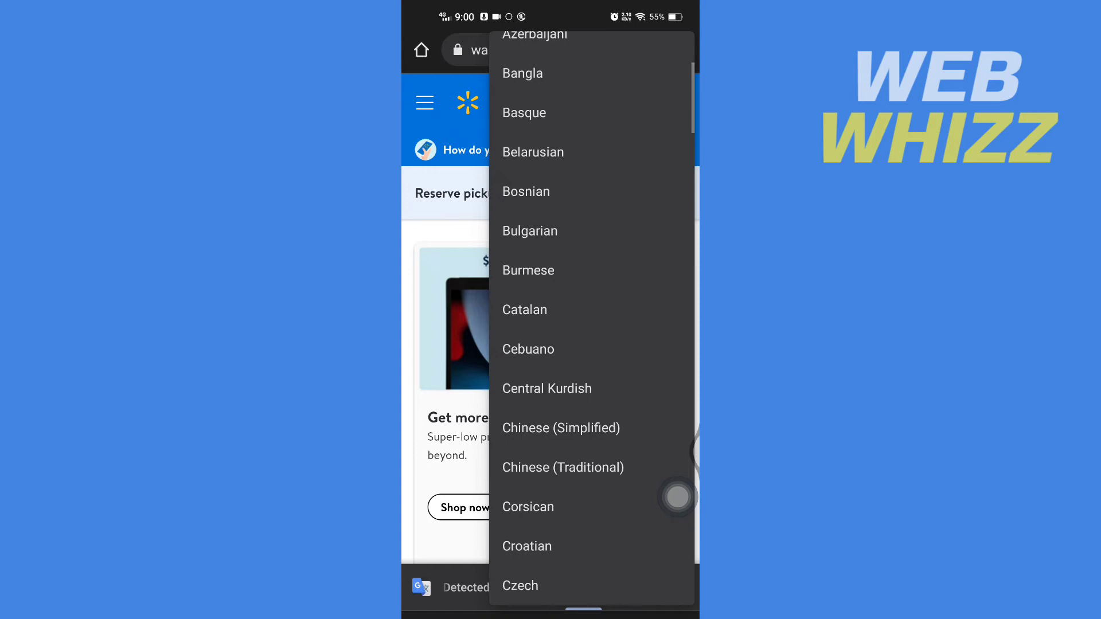
scroll("down", 3)
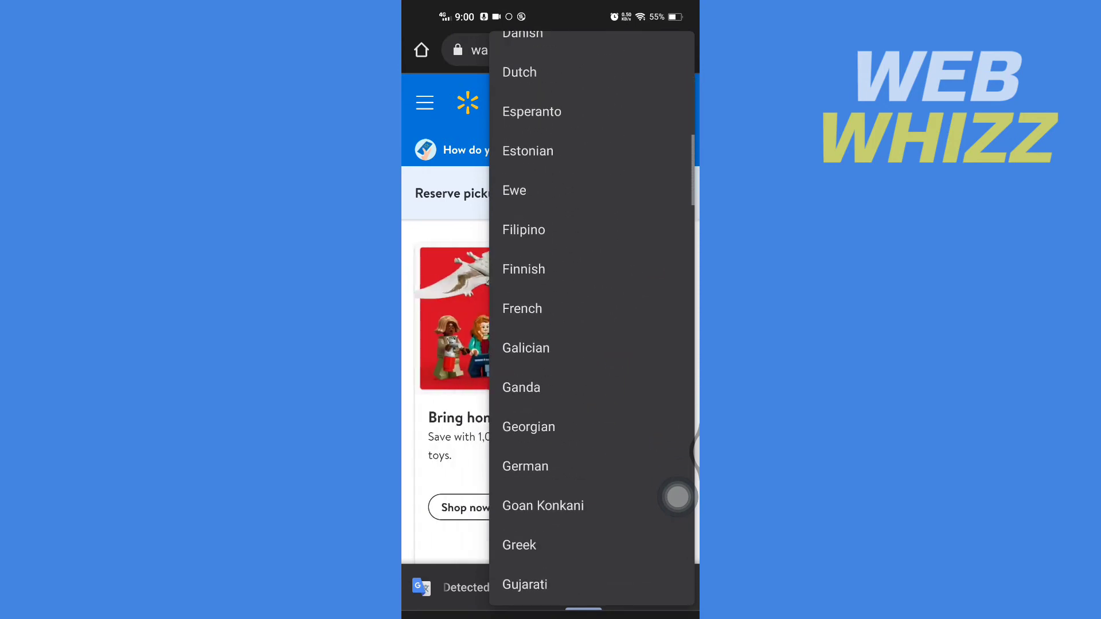
scroll("down", 3)
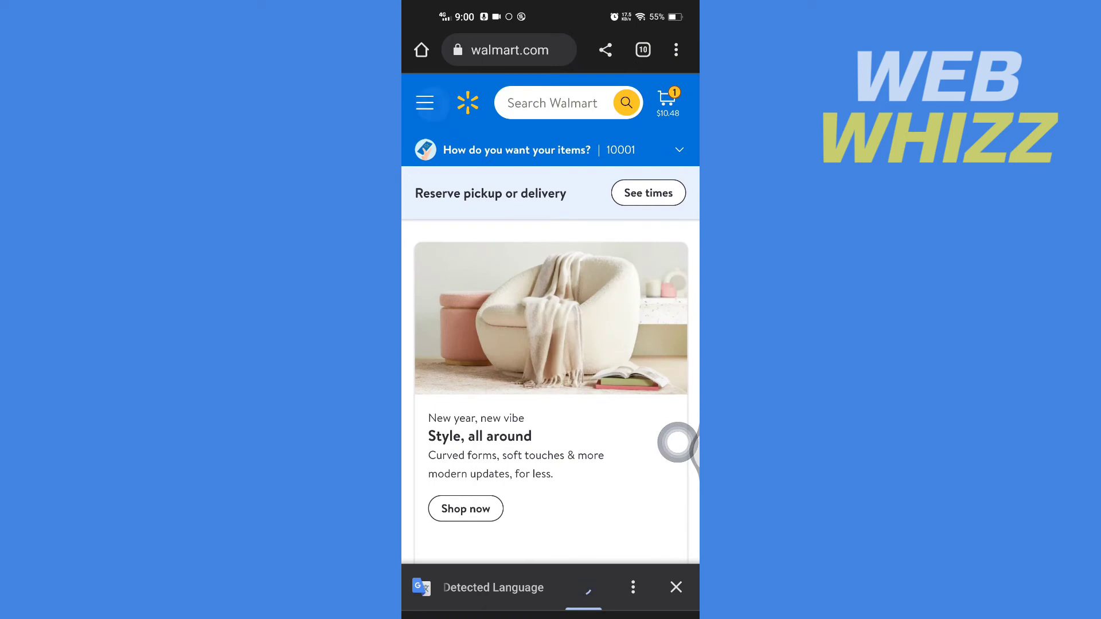
left_click(582, 587)
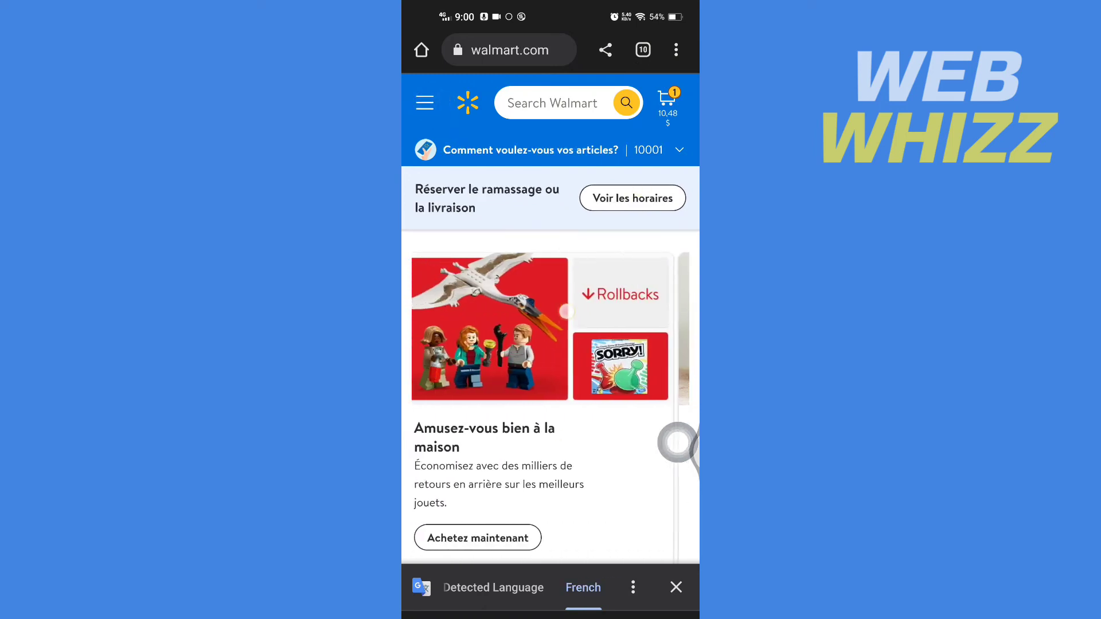
scroll("down", 3)
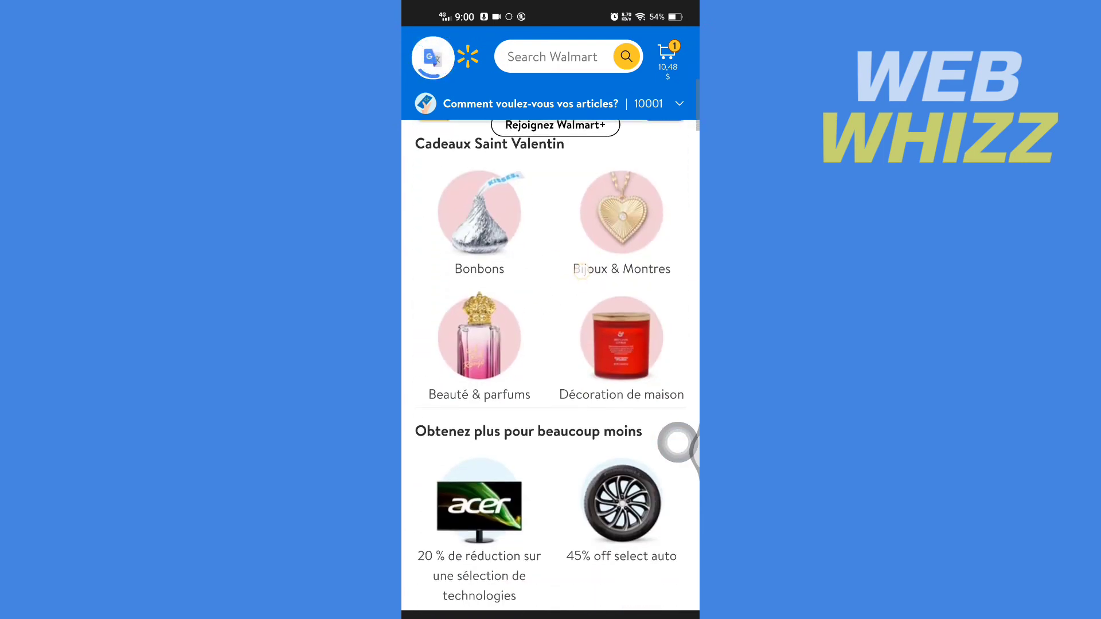
scroll("down", 3)
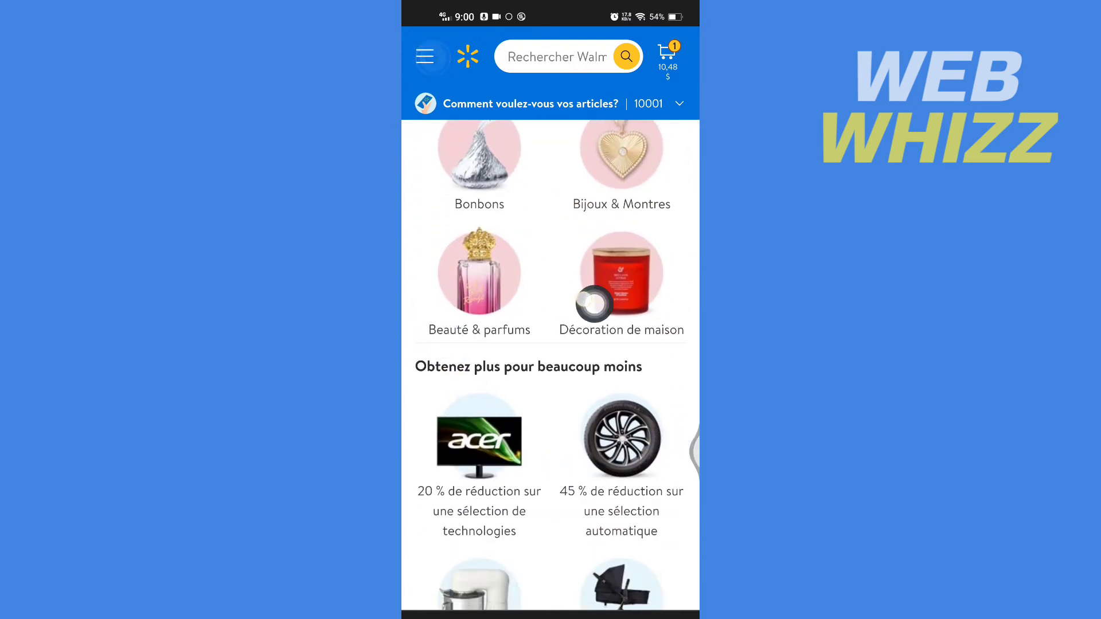
scroll("down", 3)
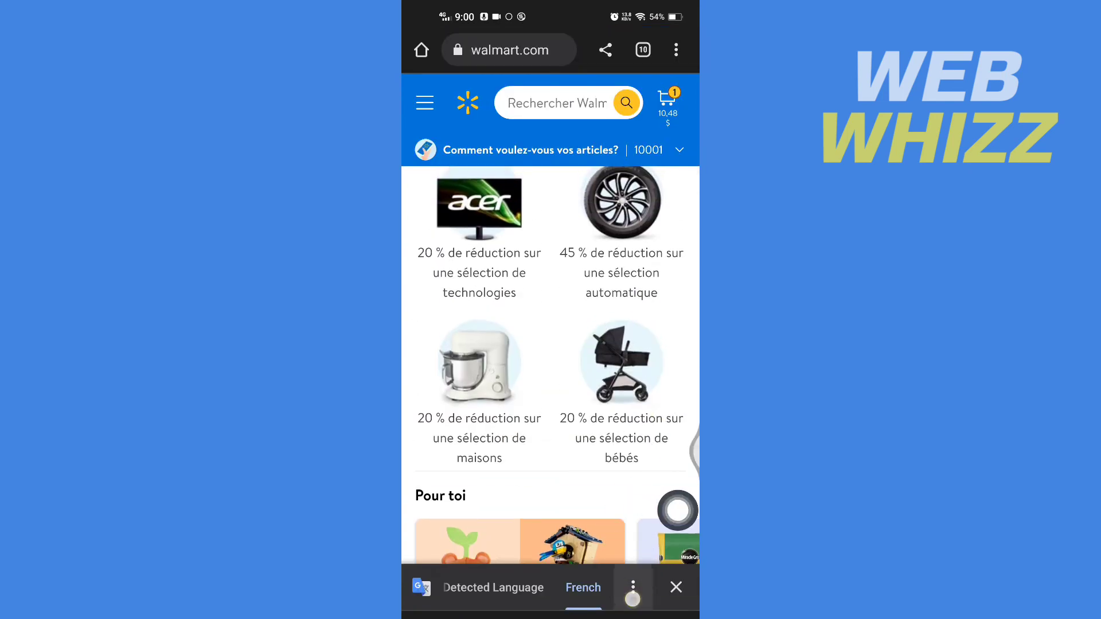
left_click(631, 587)
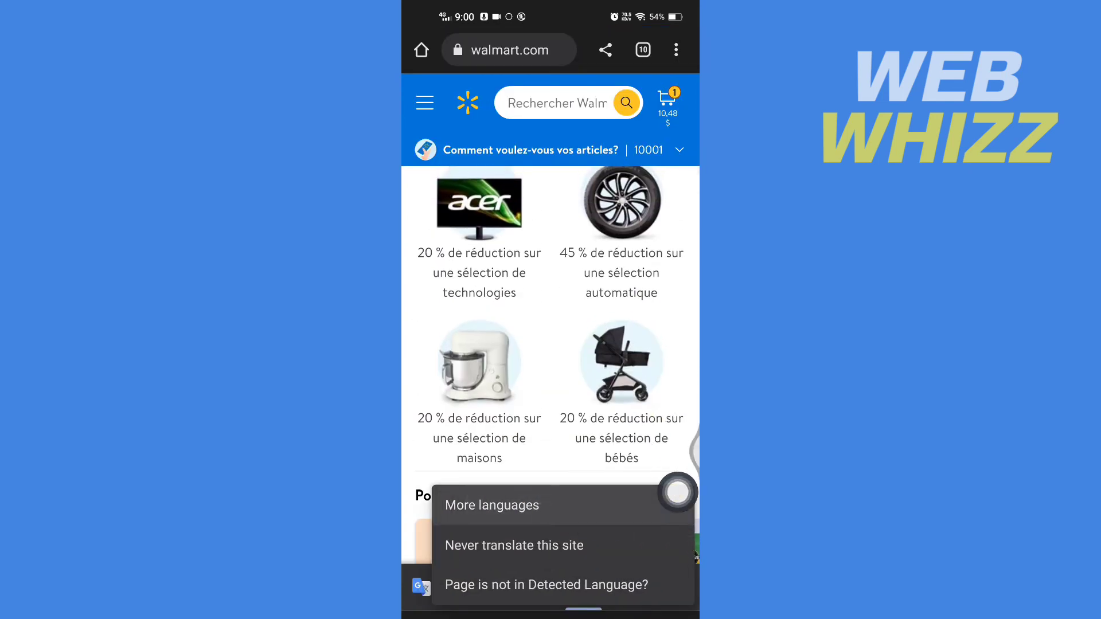
left_click(492, 505)
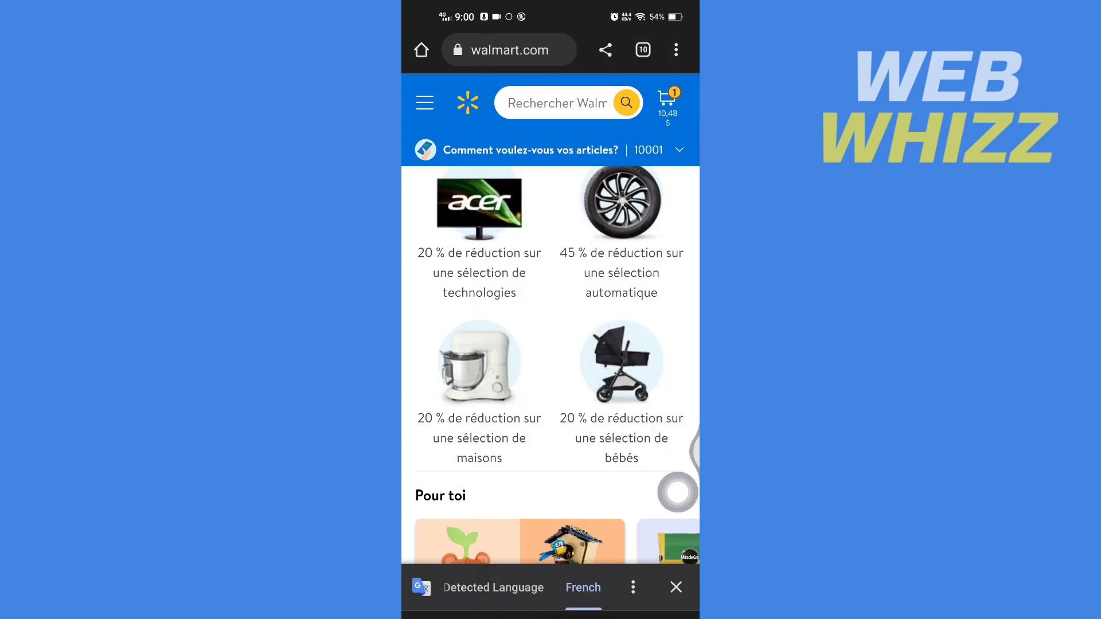
scroll("down", 3)
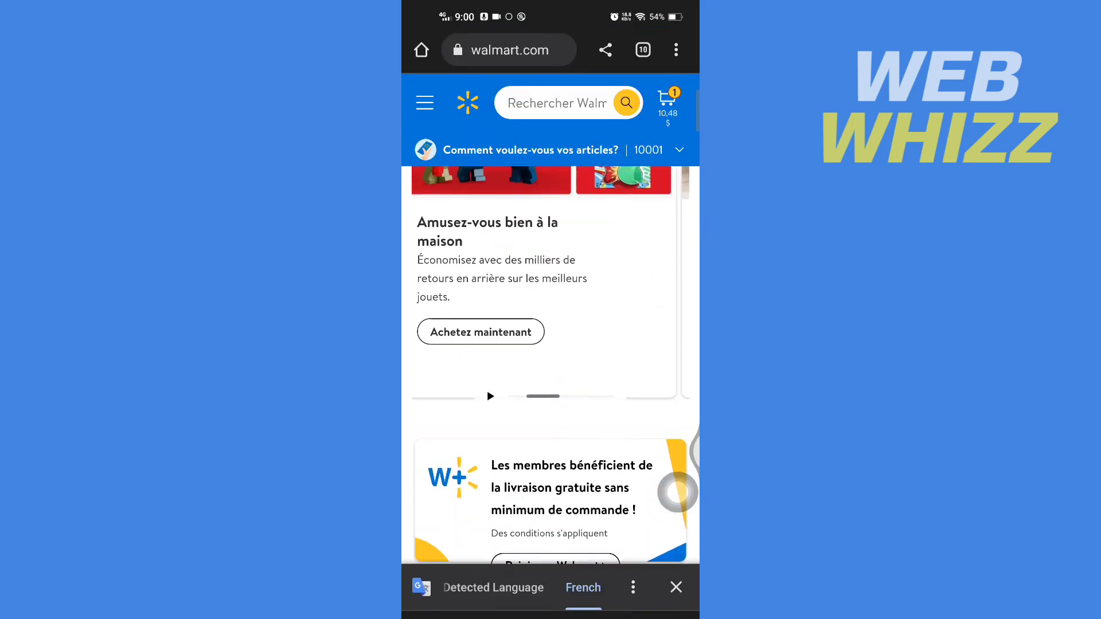